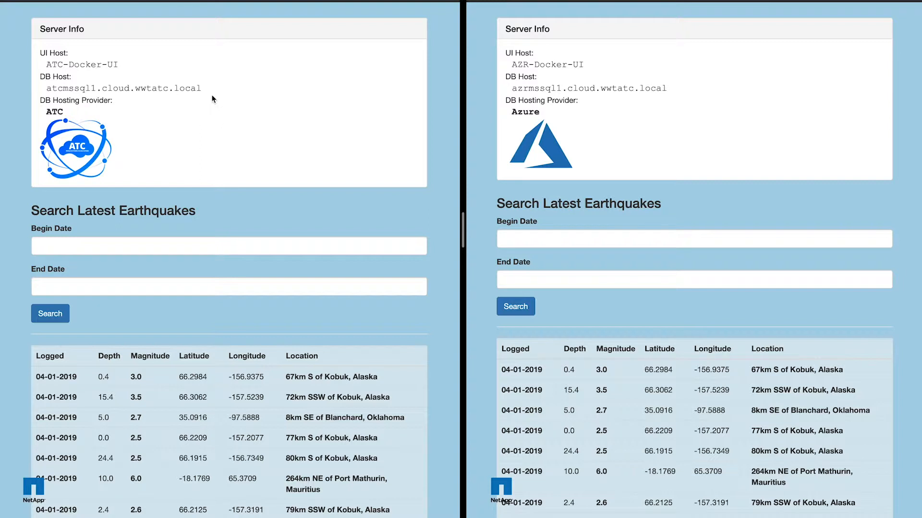
mouse_move(233, 111)
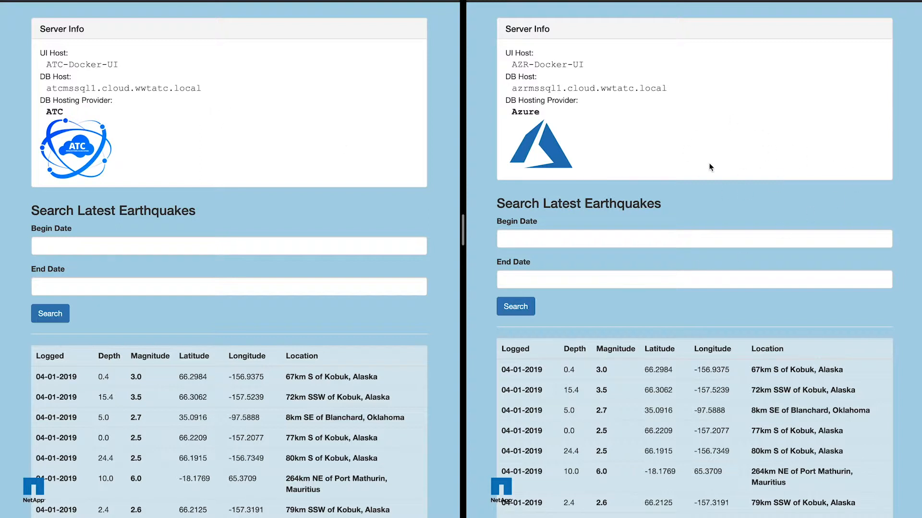
mouse_move(628, 65)
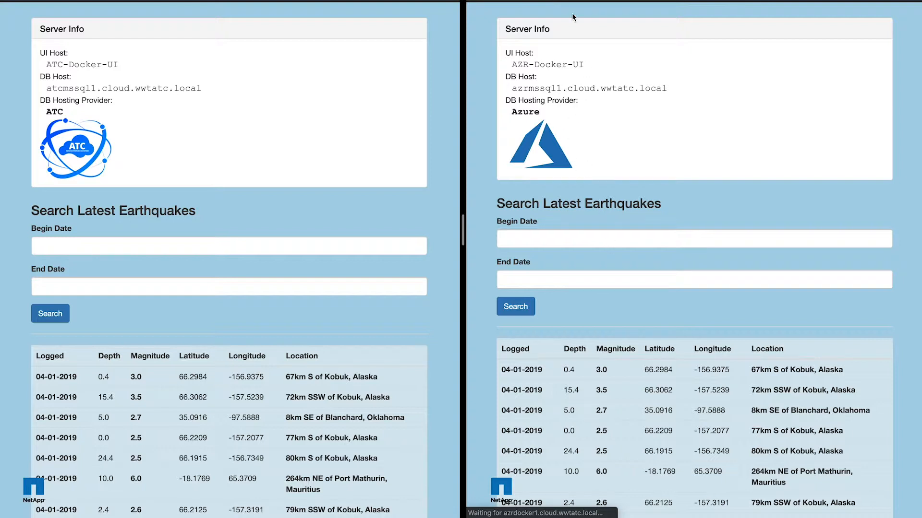
mouse_move(653, 181)
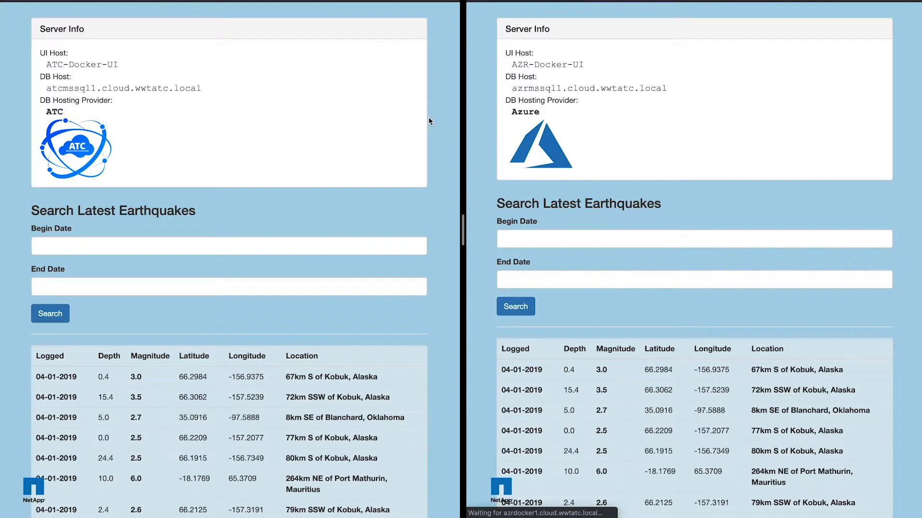
mouse_move(201, 185)
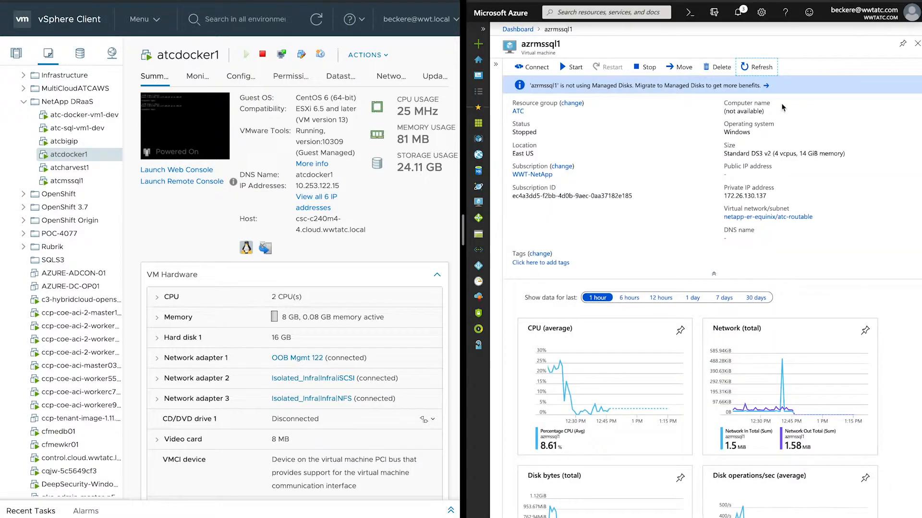
mouse_move(518, 29)
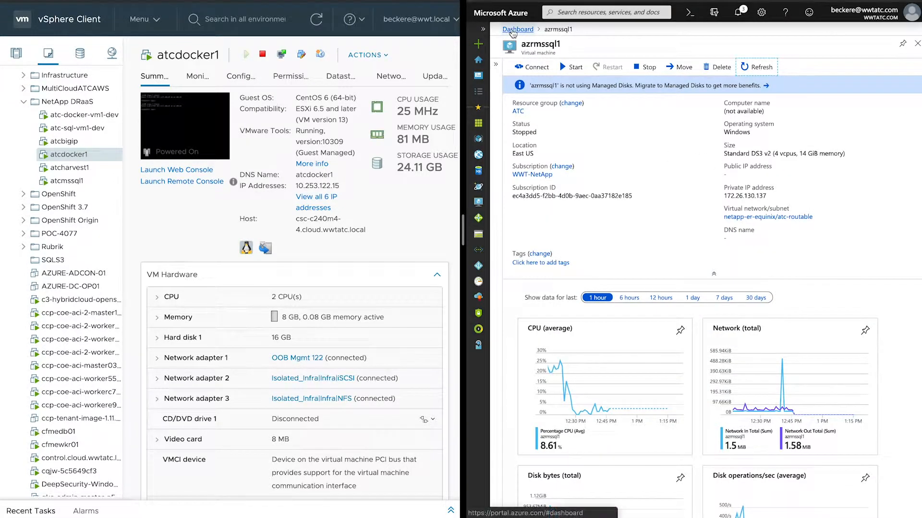
- Return the Azure portal to the NetApp DRaaS dashboard listing all resources
click(518, 30)
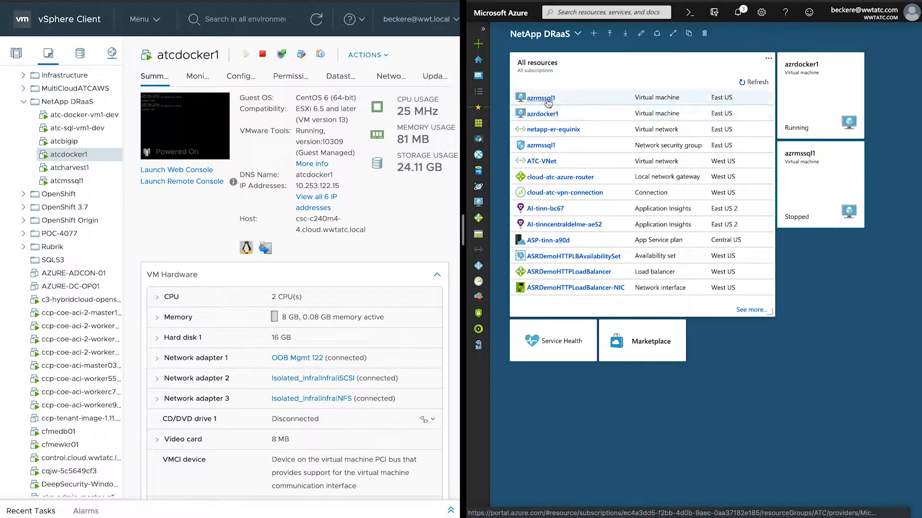
- Switch to the Ansible Tower dashboard showing recent job runs
click(539, 97)
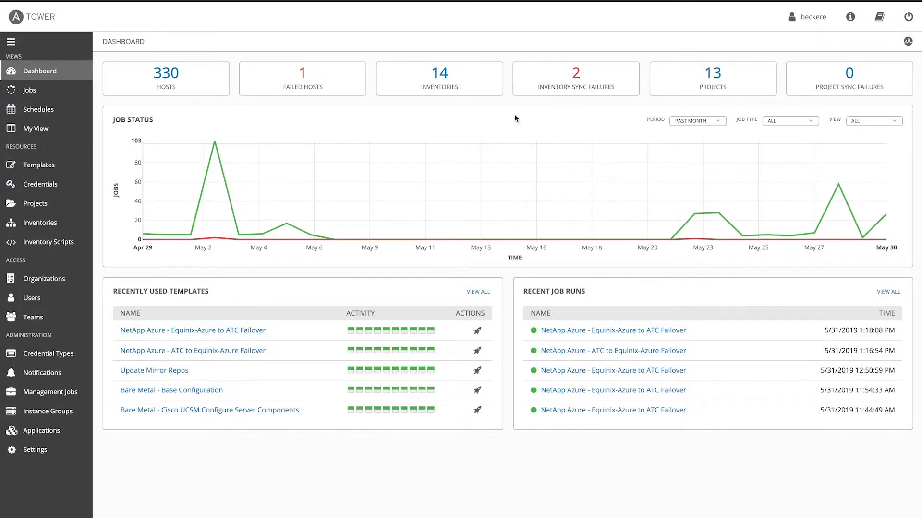
mouse_move(467, 136)
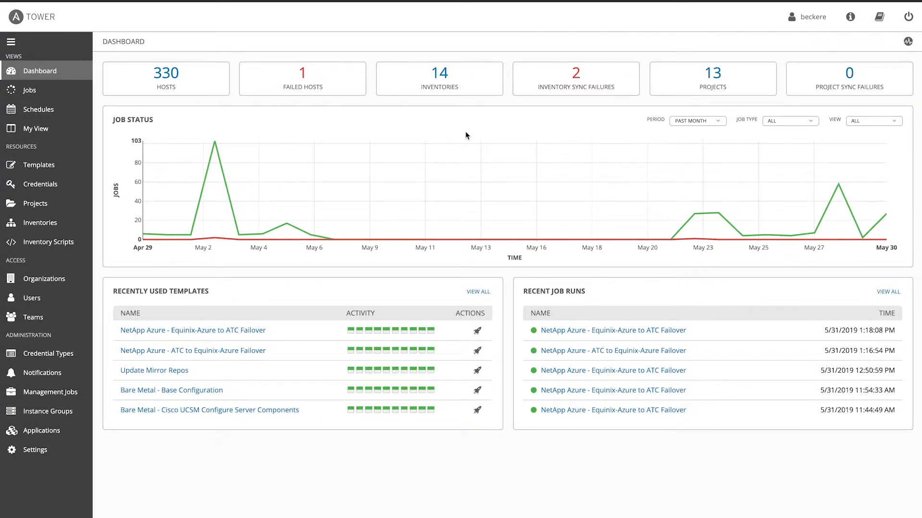